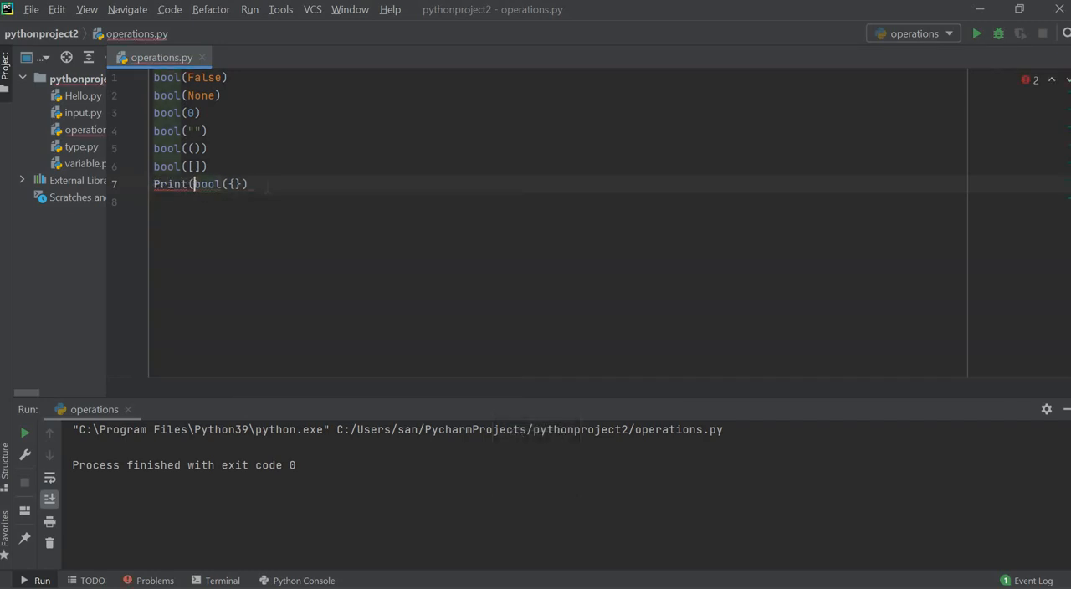
Complete line 7 as print(bool({})), fixing capitalized Print after the NameError, so it outputs False
type(")")
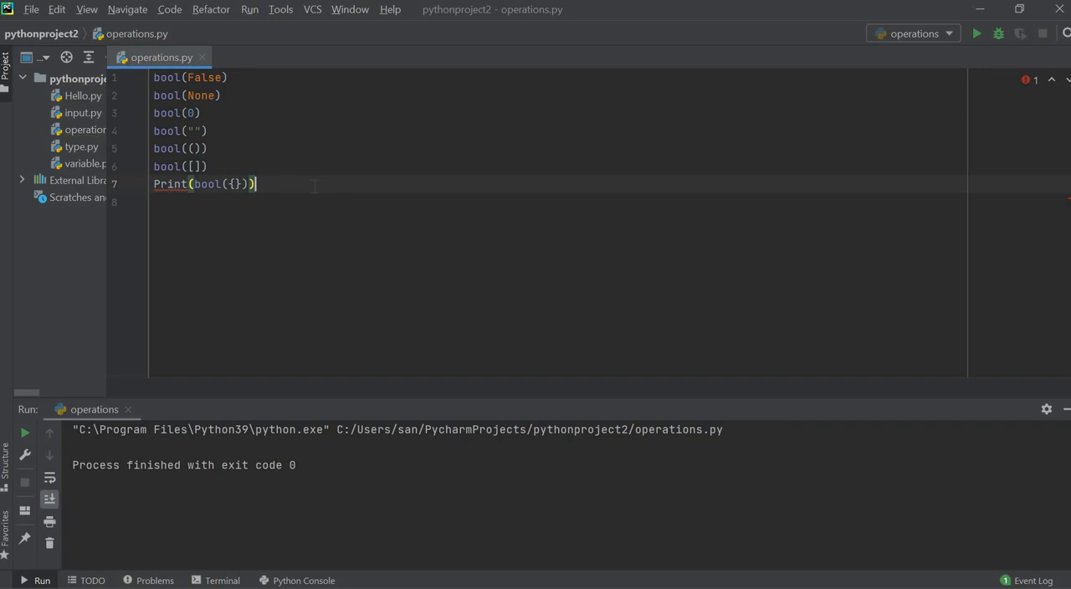
mouse_move(977, 33)
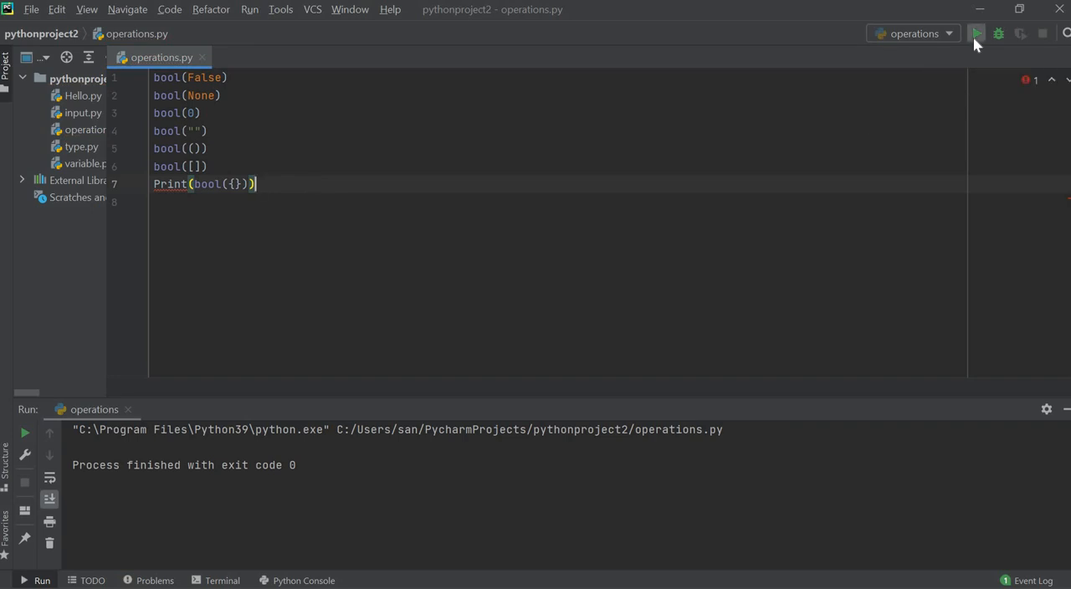
left_click(977, 34)
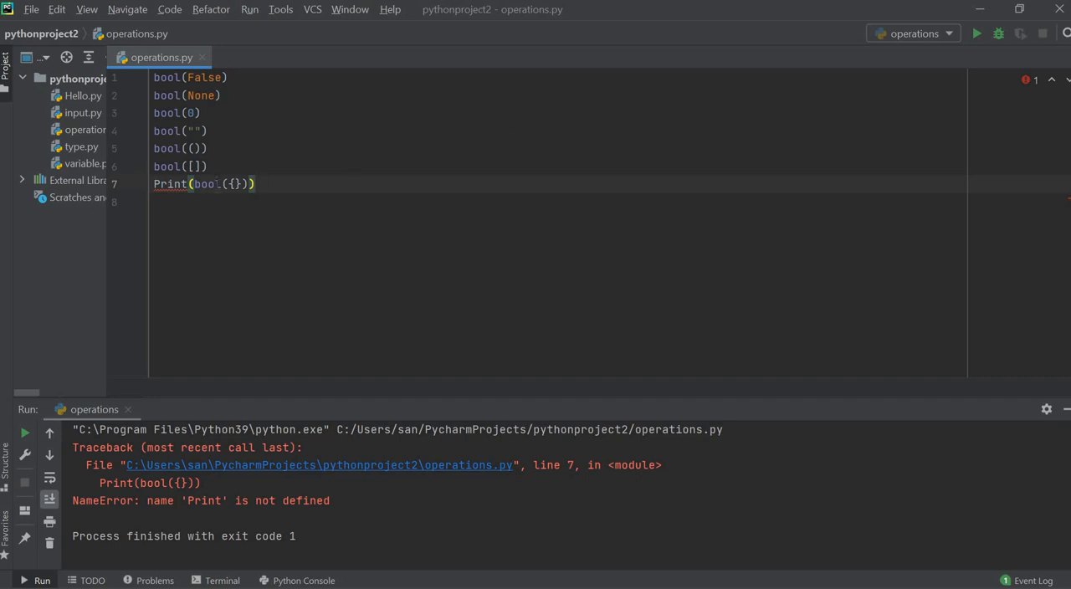
left_click(156, 183)
type("p")
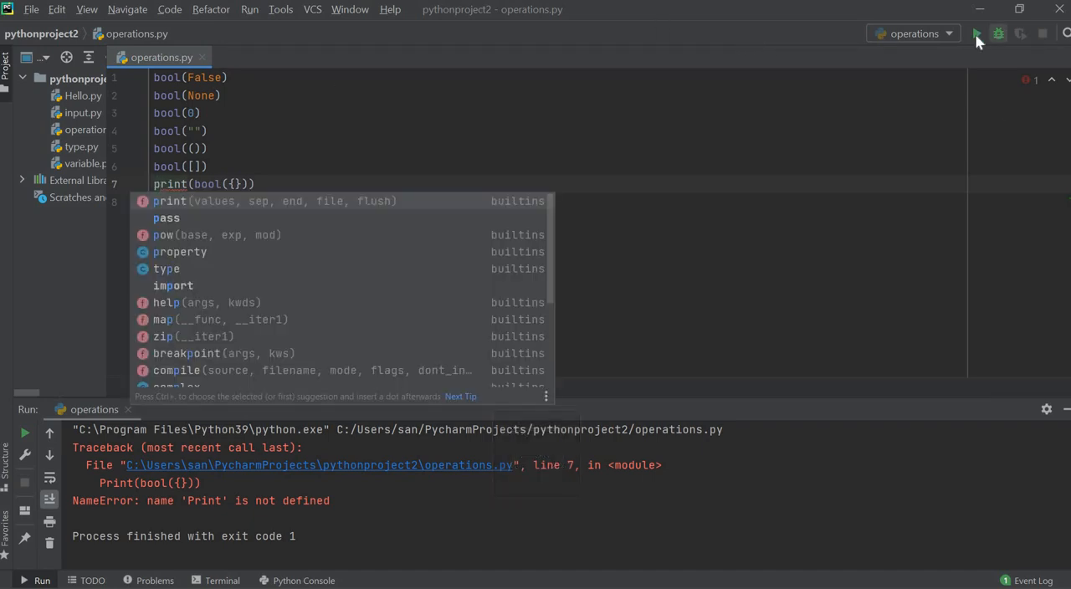
left_click(977, 34)
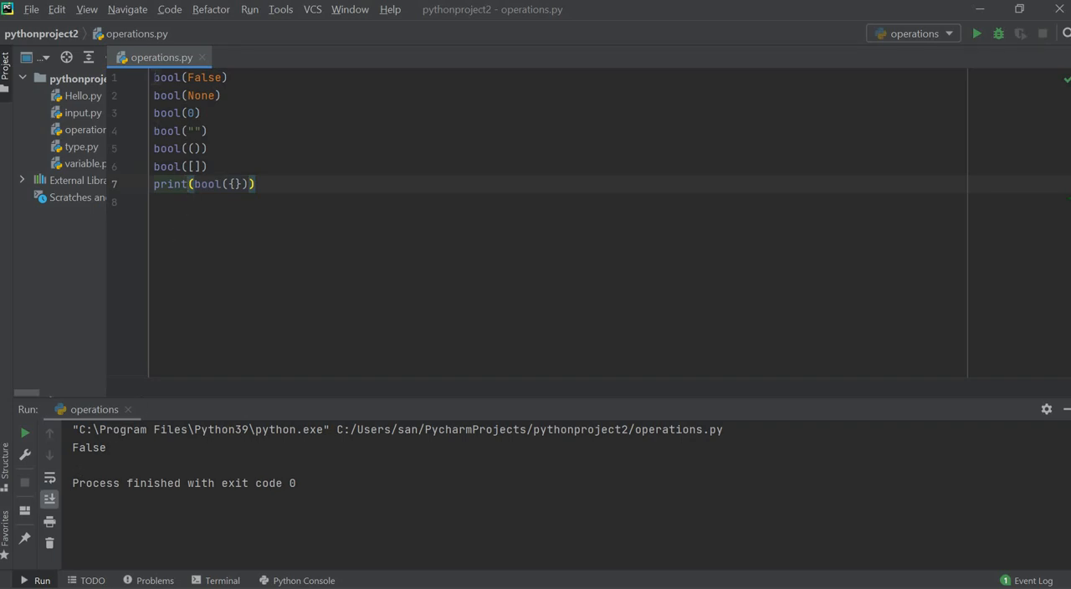
Wrap line 1 as print(bool(False)), rerun to print False twice, and begin a new print line
type("print(")
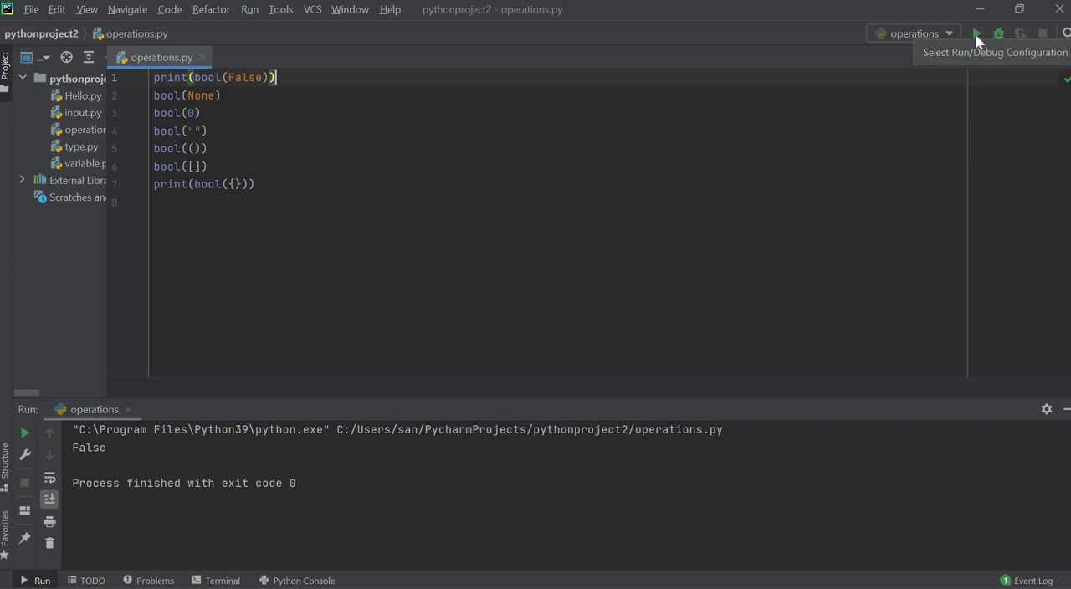
left_click(976, 34)
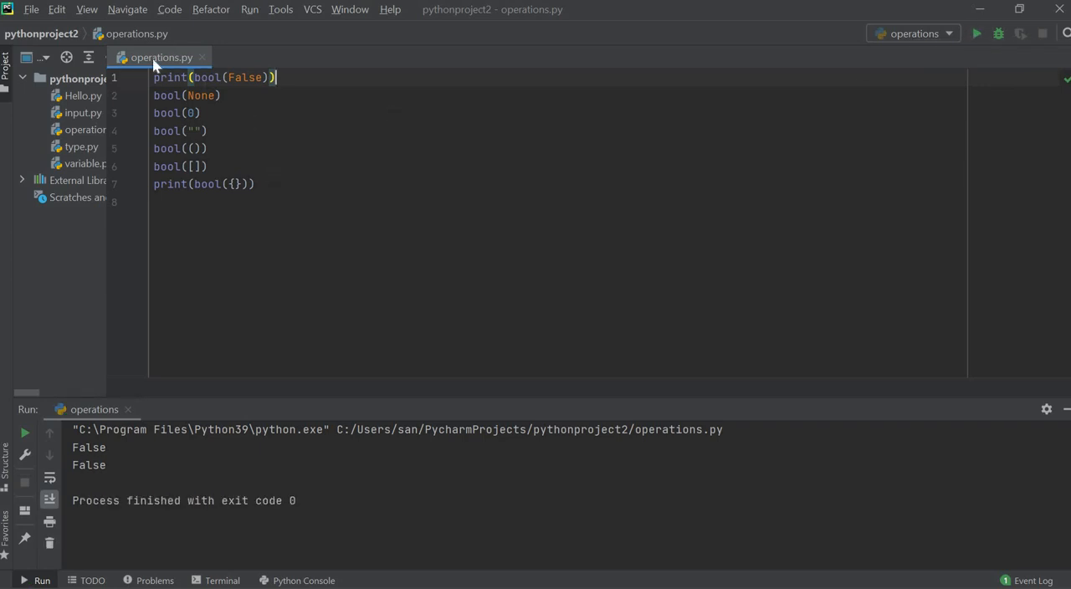
left_click(255, 184)
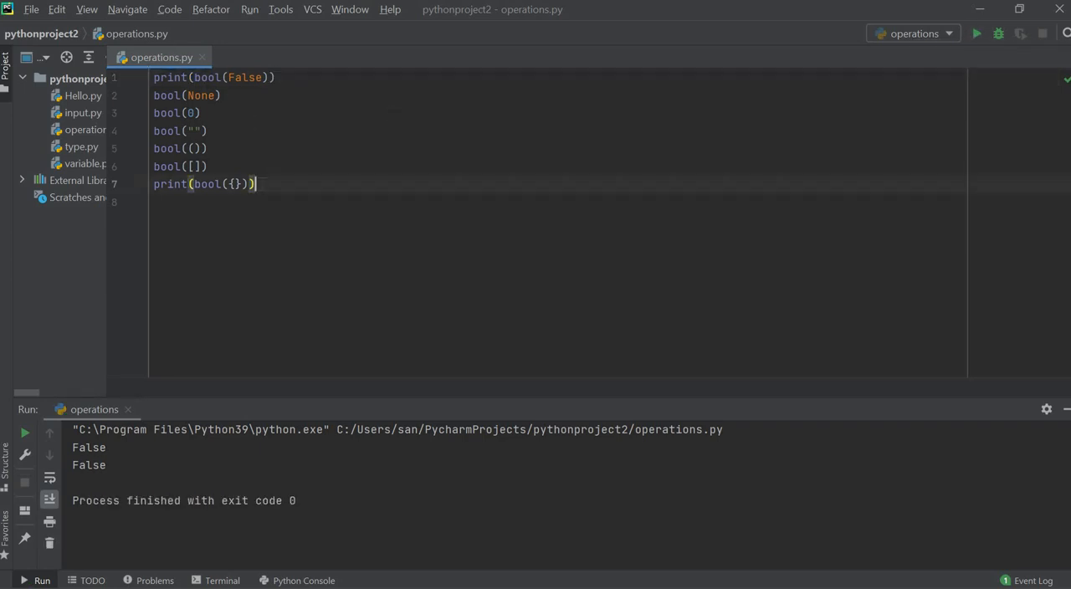
type("print")
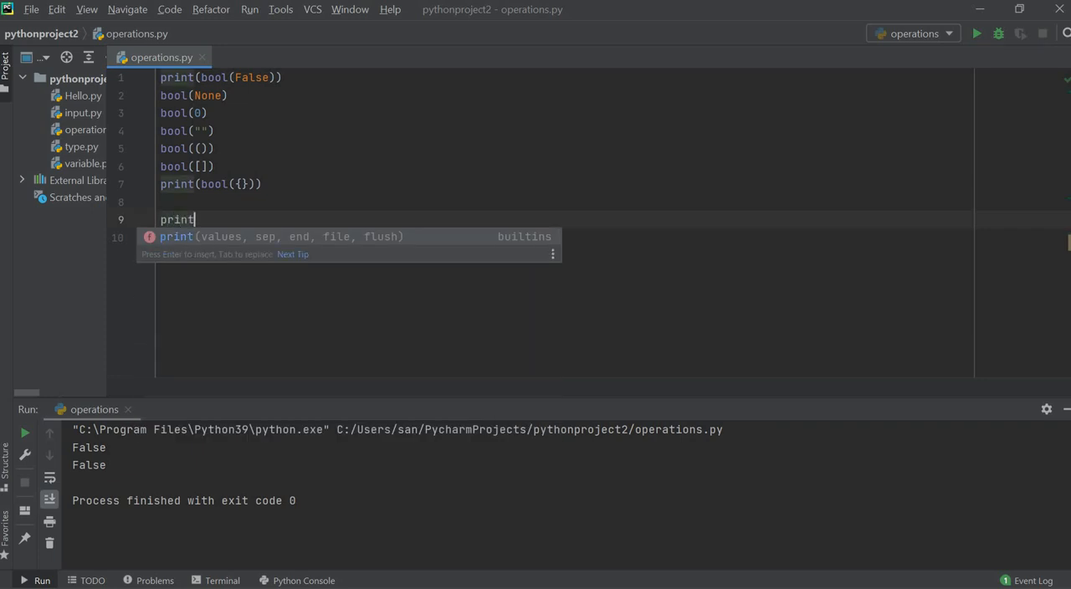
Enter print(bool("Hello")) on line 9 and run it, so True follows the two False outputs
type("(bool(")
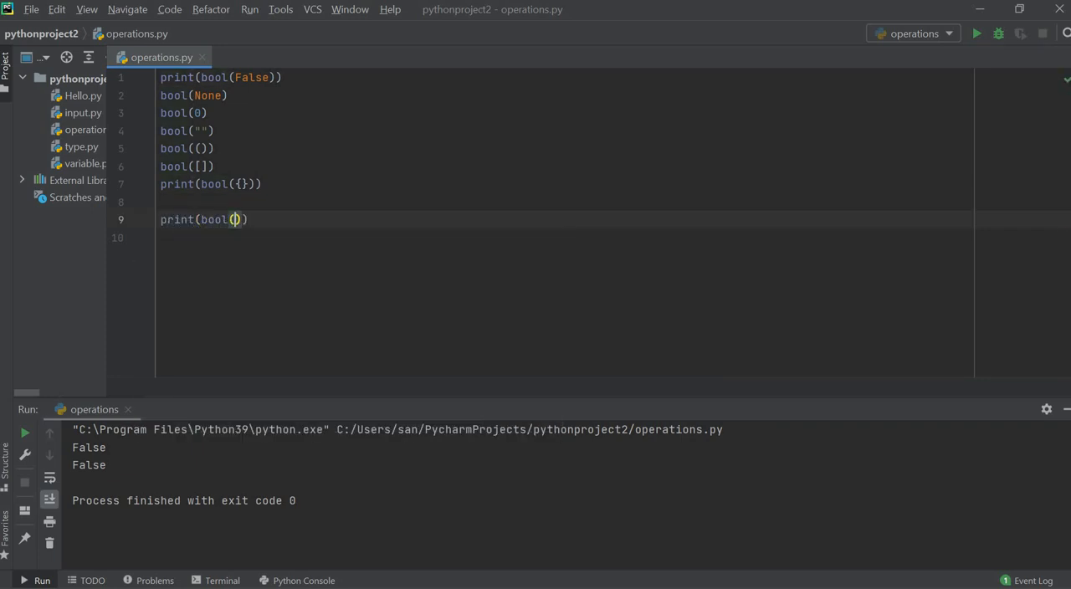
type("\"H\"")
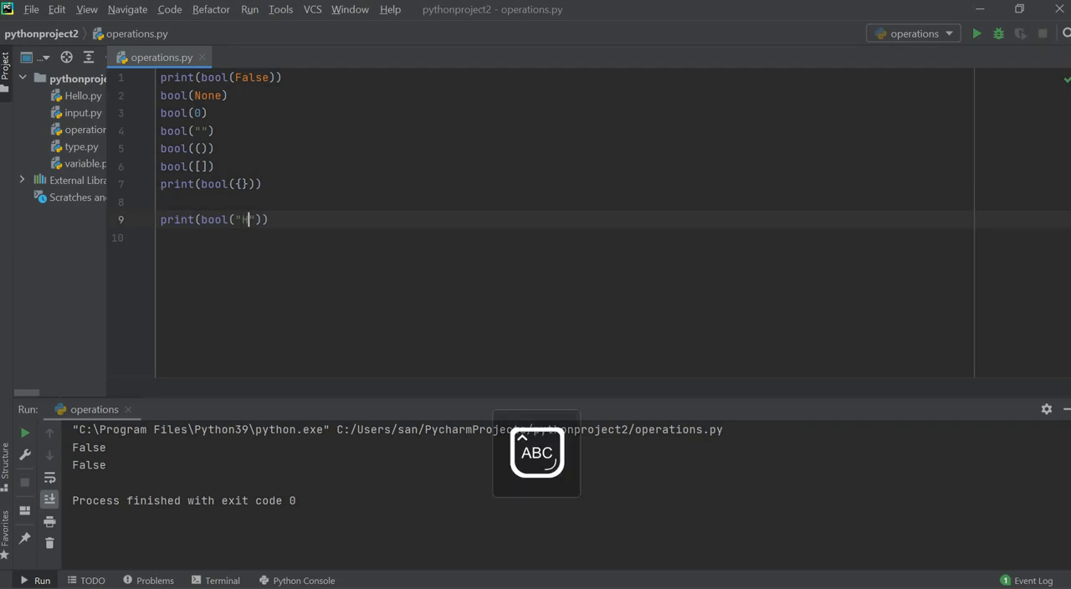
type("ello")
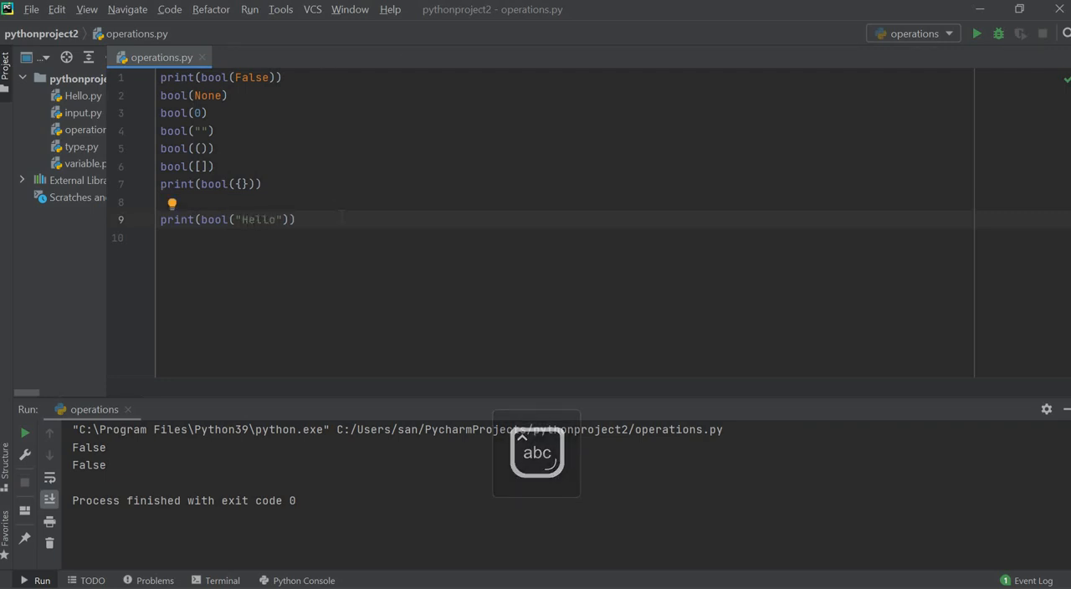
mouse_move(977, 34)
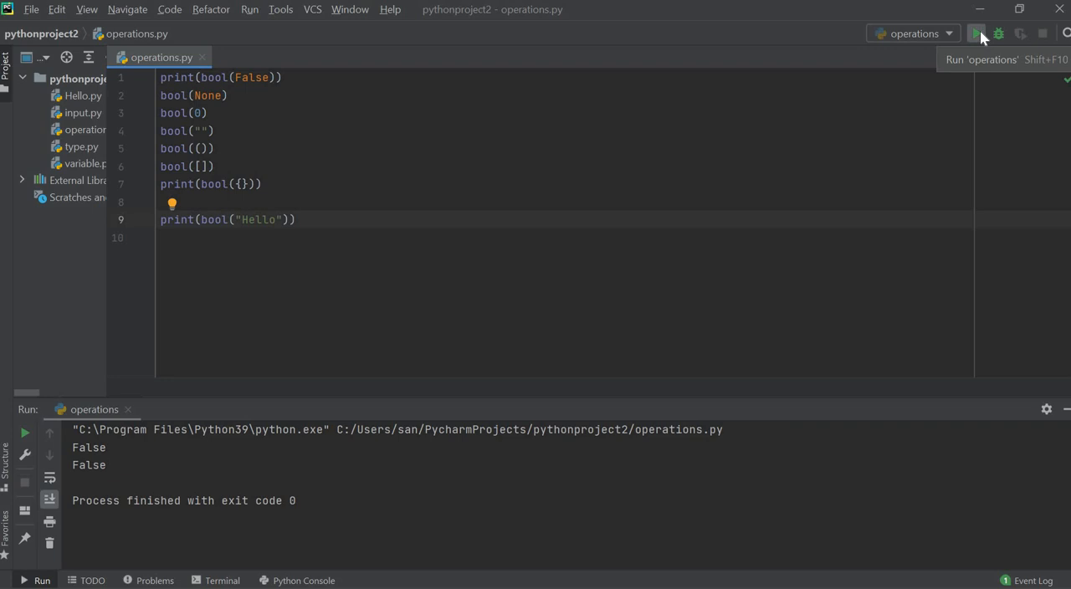
left_click(976, 33)
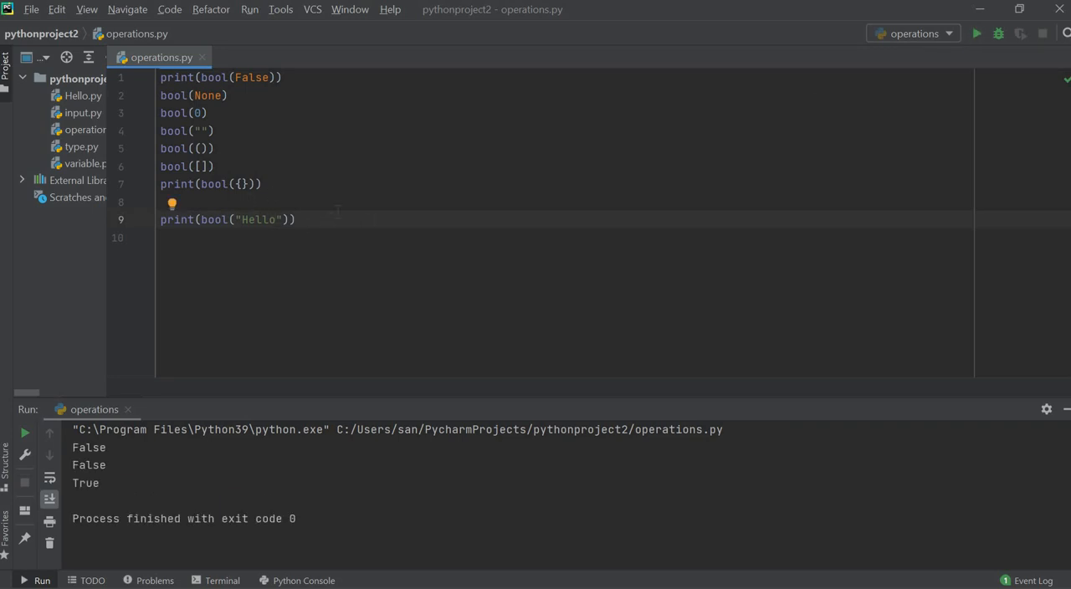
triple_click(225, 220)
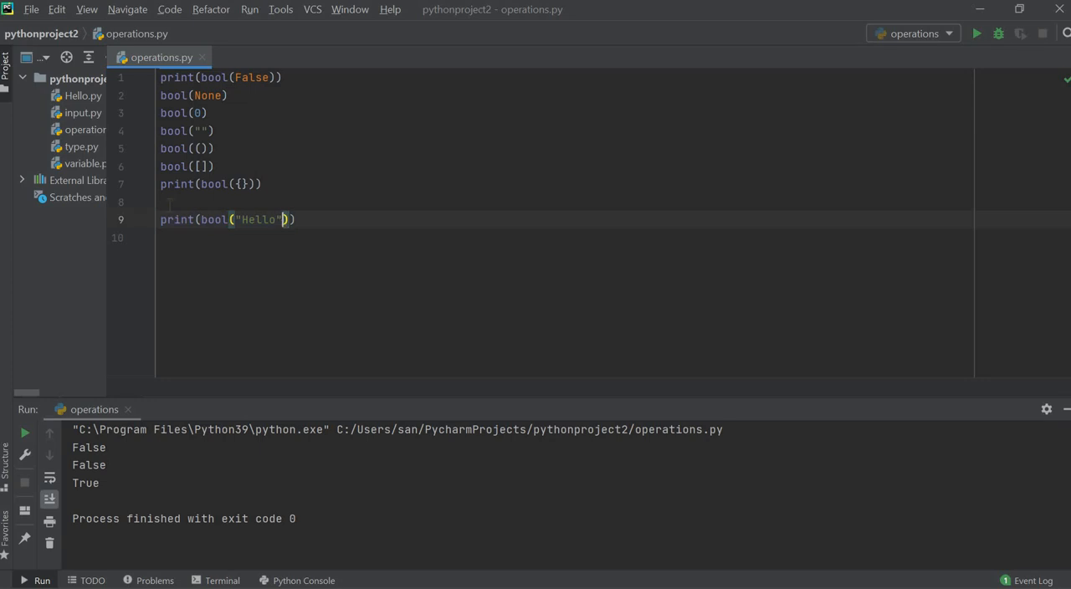
Assign X = "Hello" on line 8 and change line 9 to print(bool(X))
type("x")
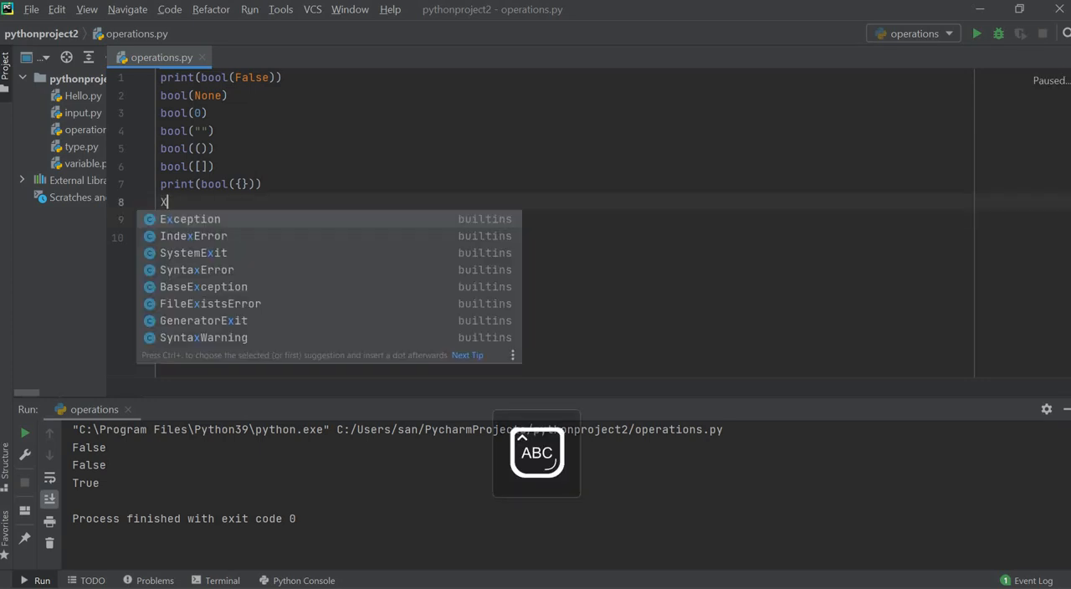
type("=")
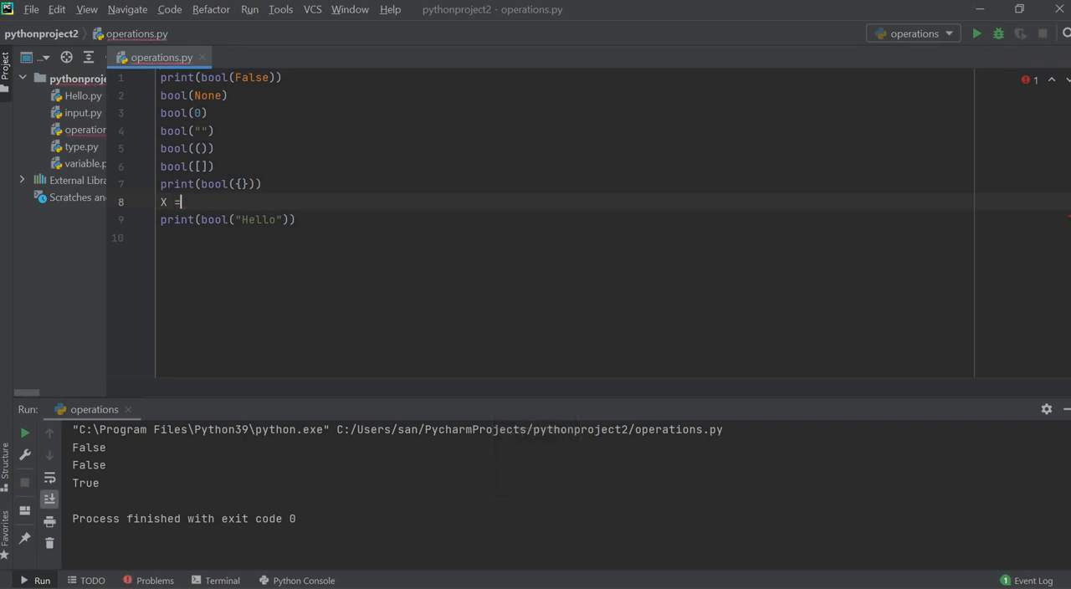
type("\"He")
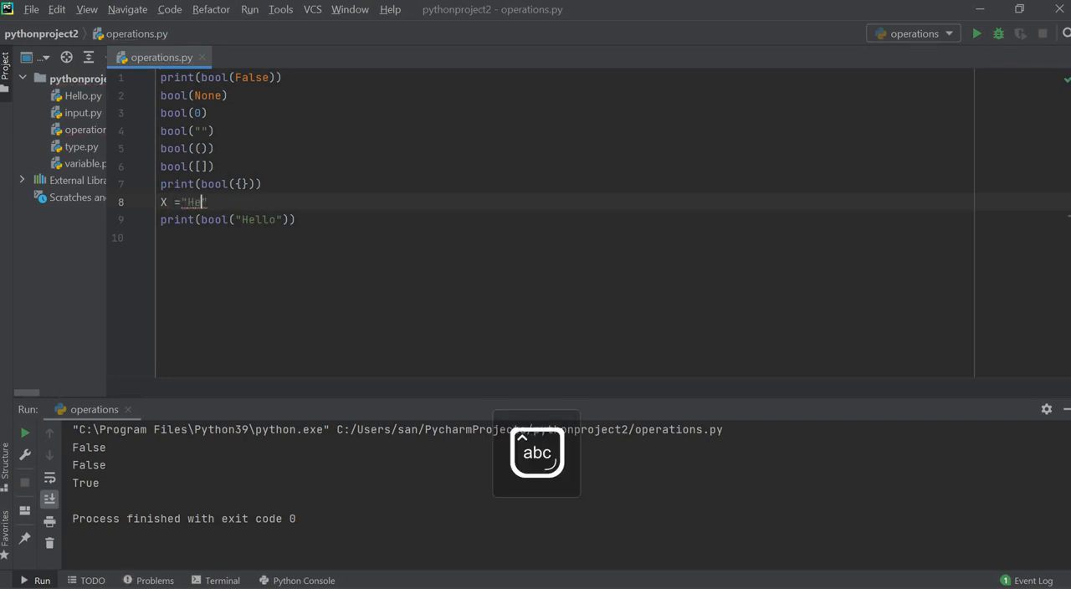
type("llo")
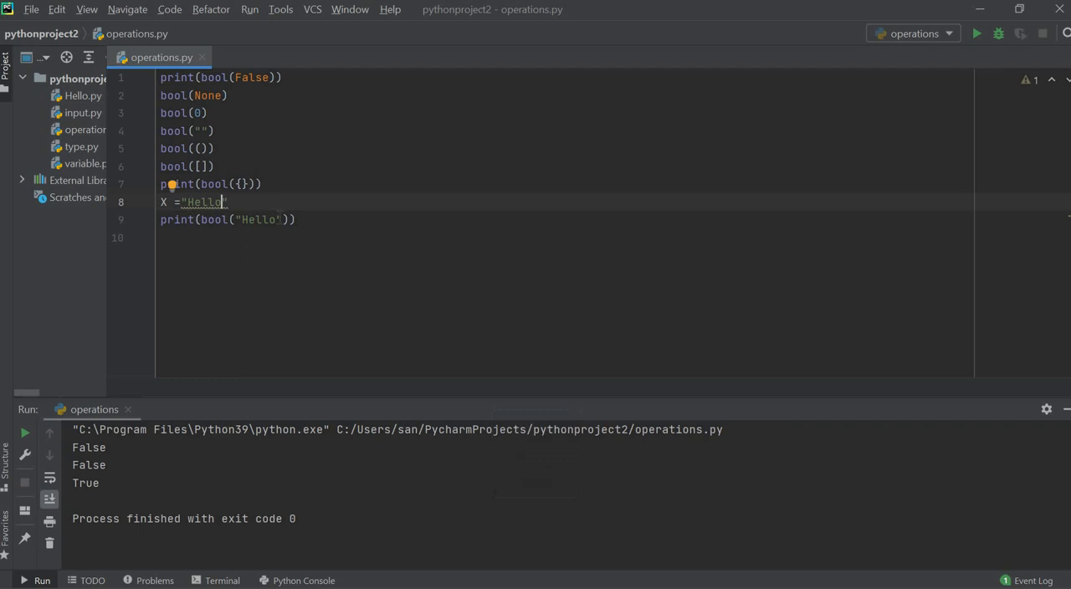
double_click(258, 220)
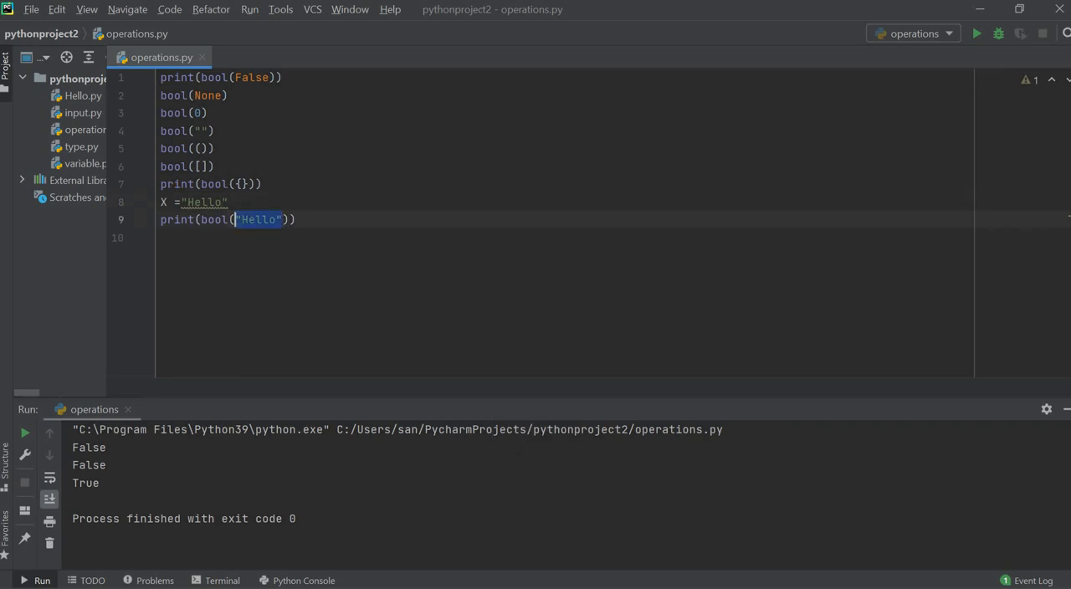
type("X")
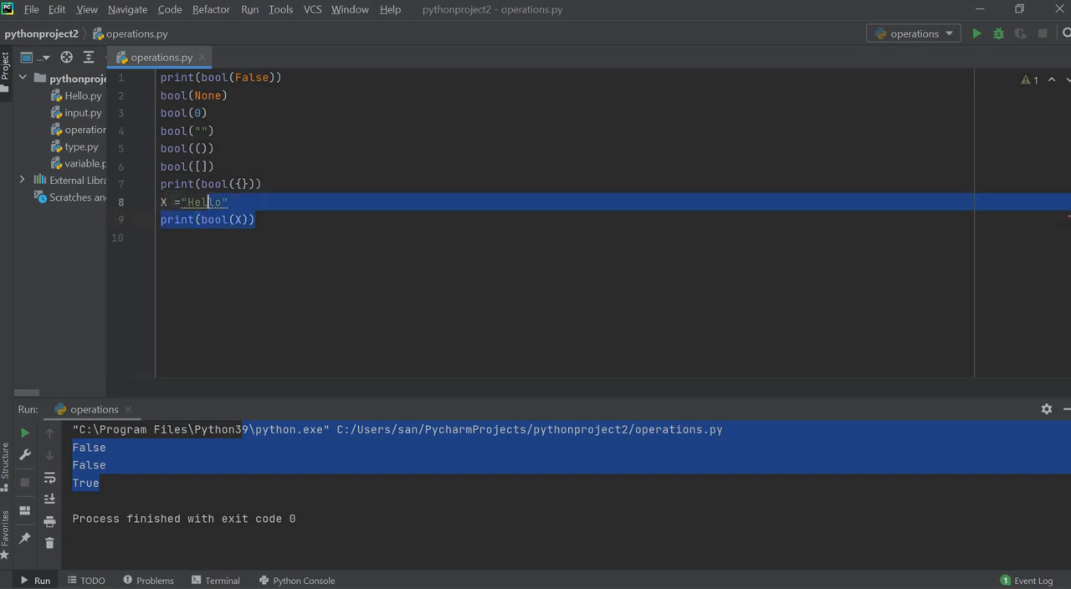
Clear the file and define X = 2 and Y = 4
key("Delete")
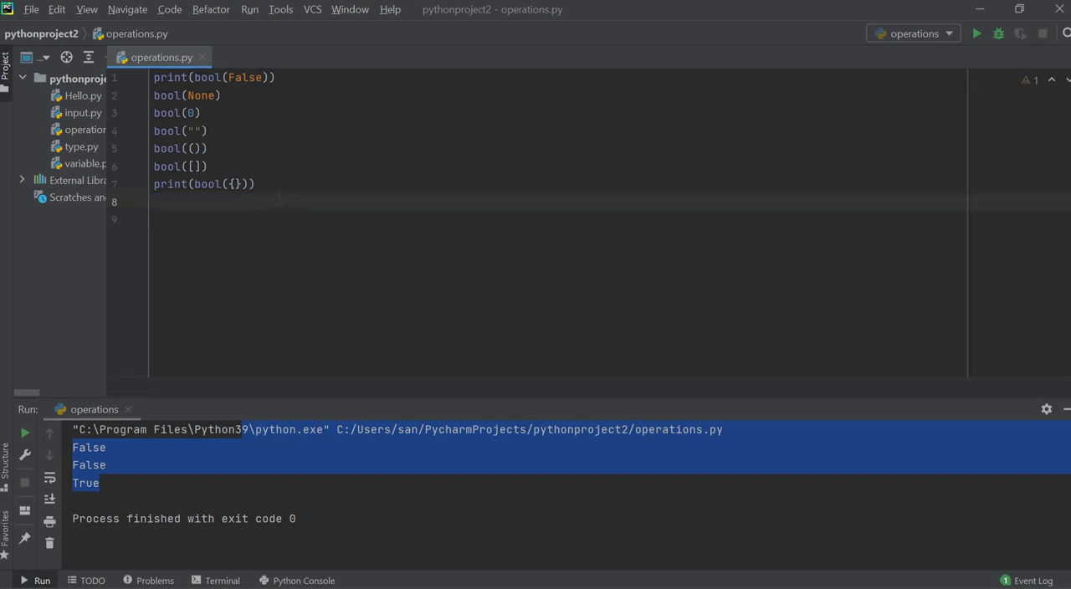
key("ctrl+a")
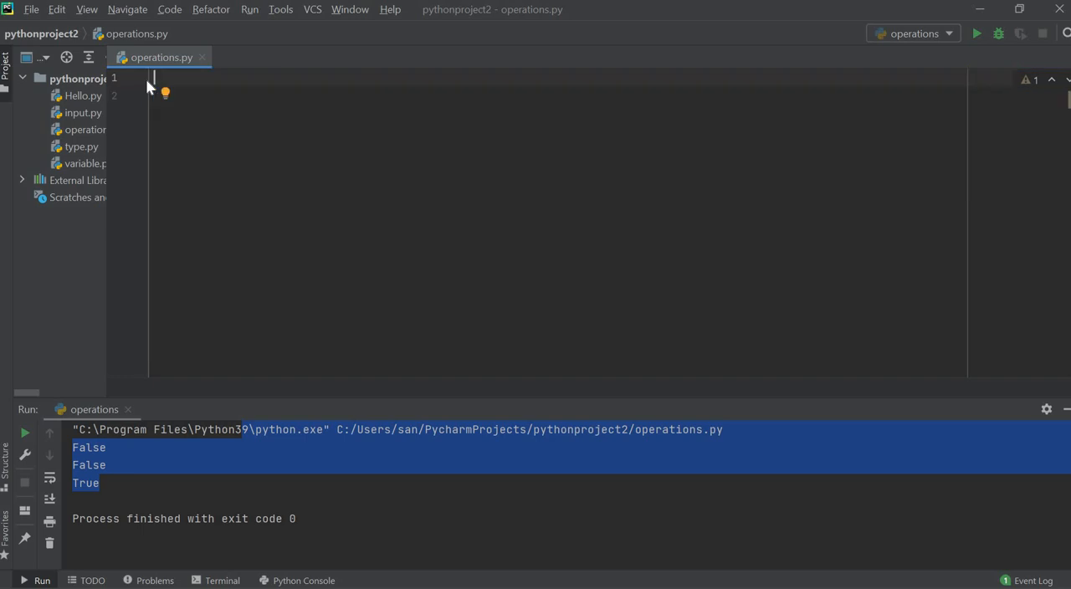
type("A")
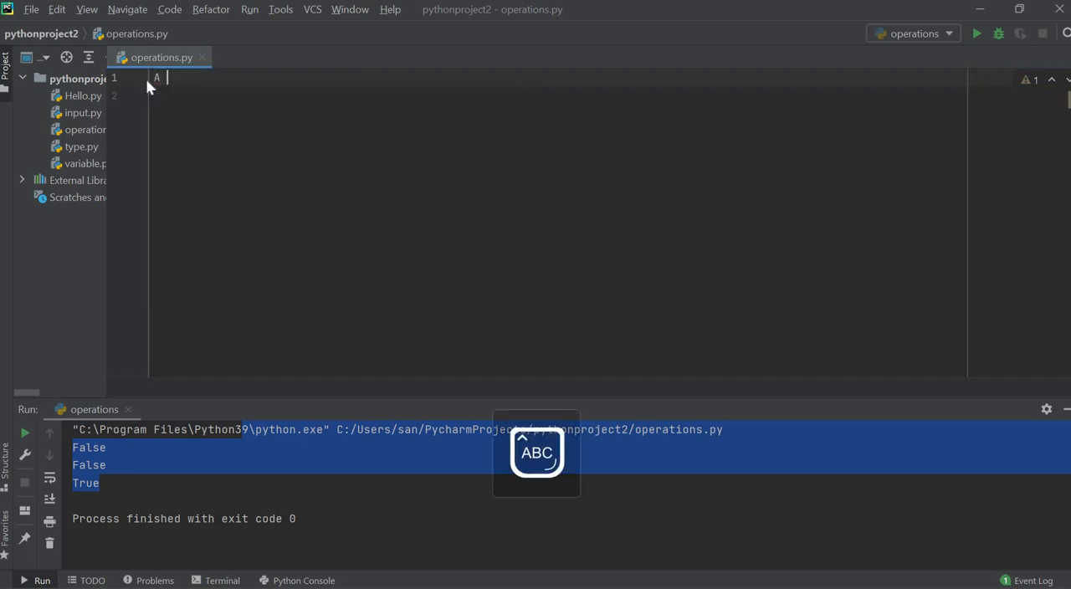
type("X")
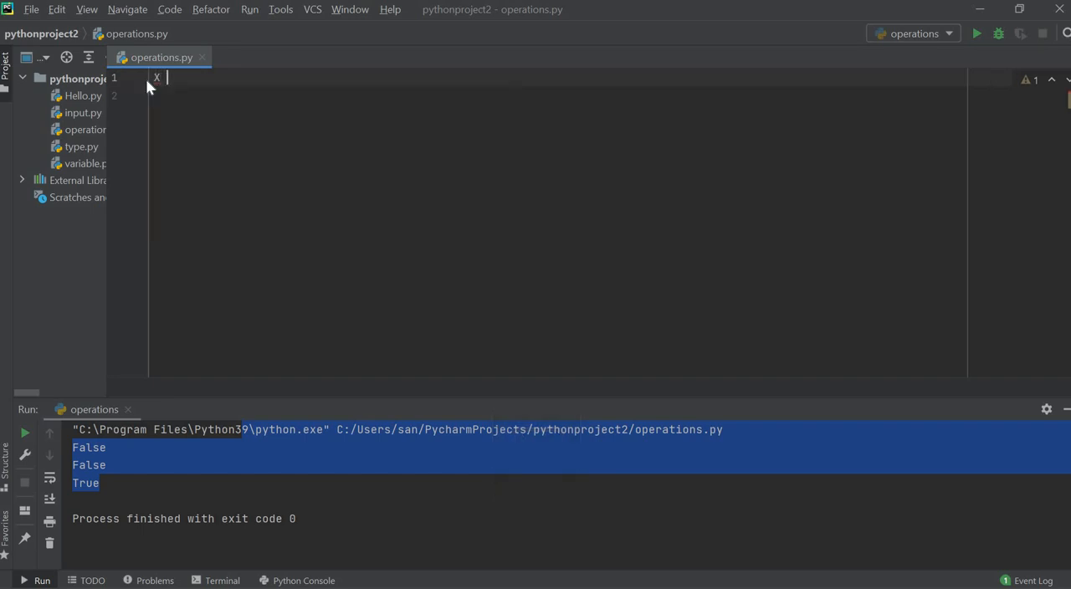
type("= 2")
left_click(558, 95)
type("Y")
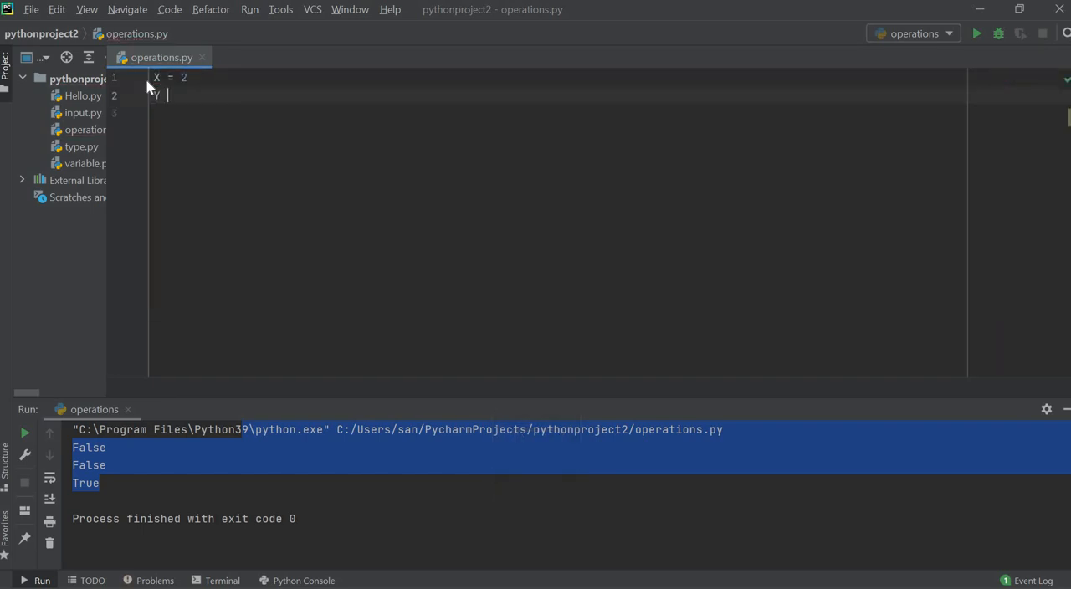
type("=4")
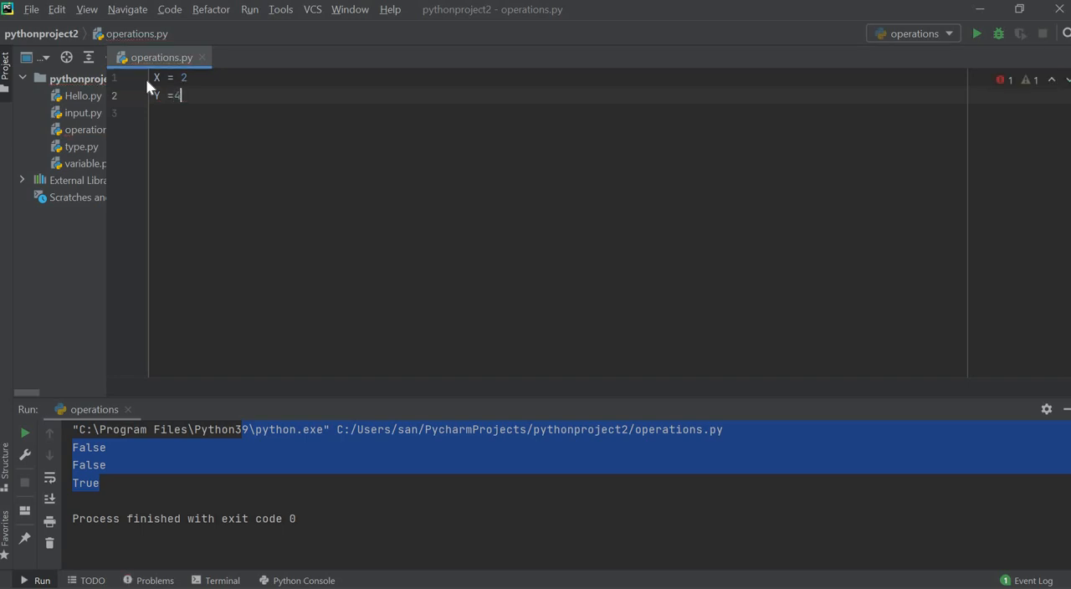
Add print(X ** Y) on a new line and run it to output 16
key("enter")
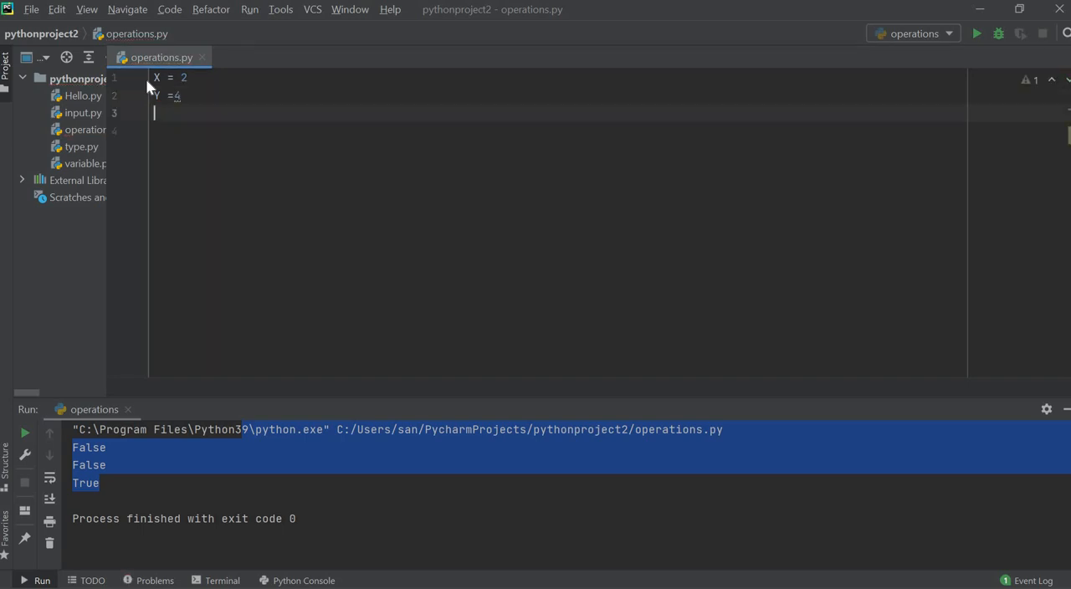
type("print(")
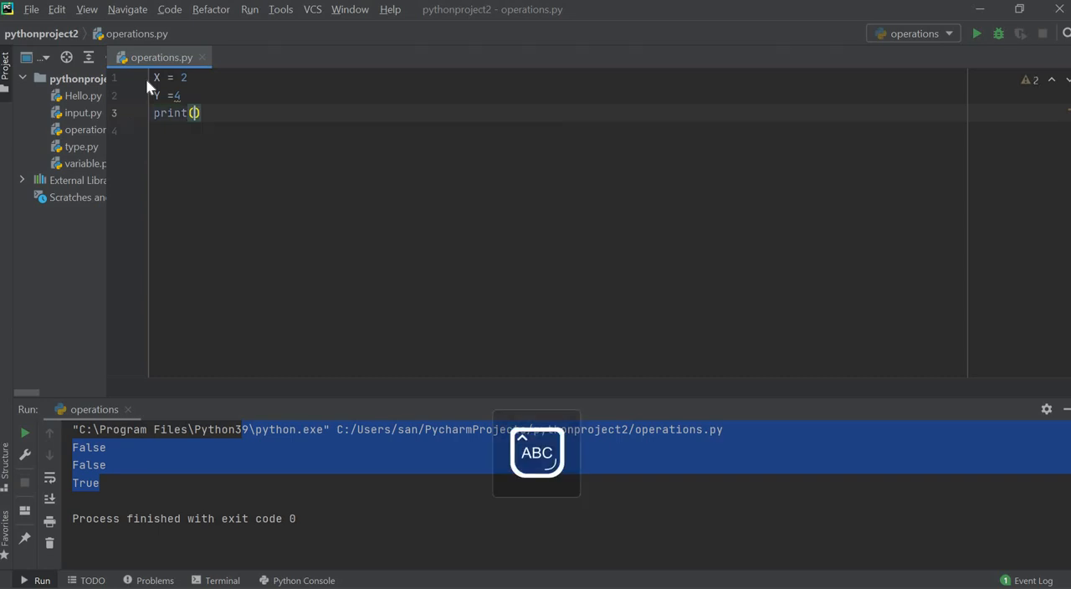
type("X **")
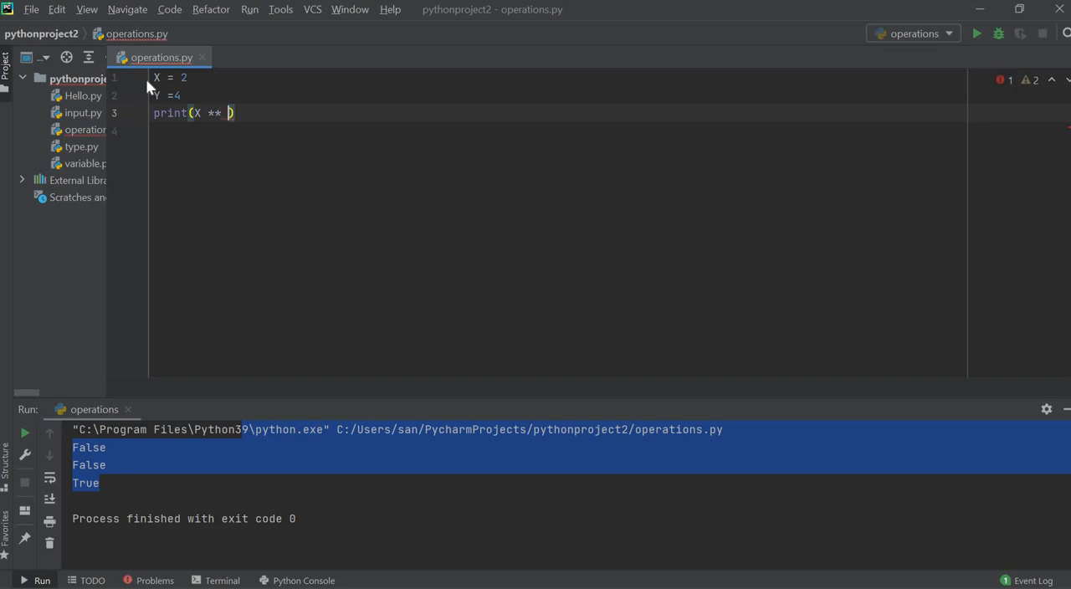
type("Y")
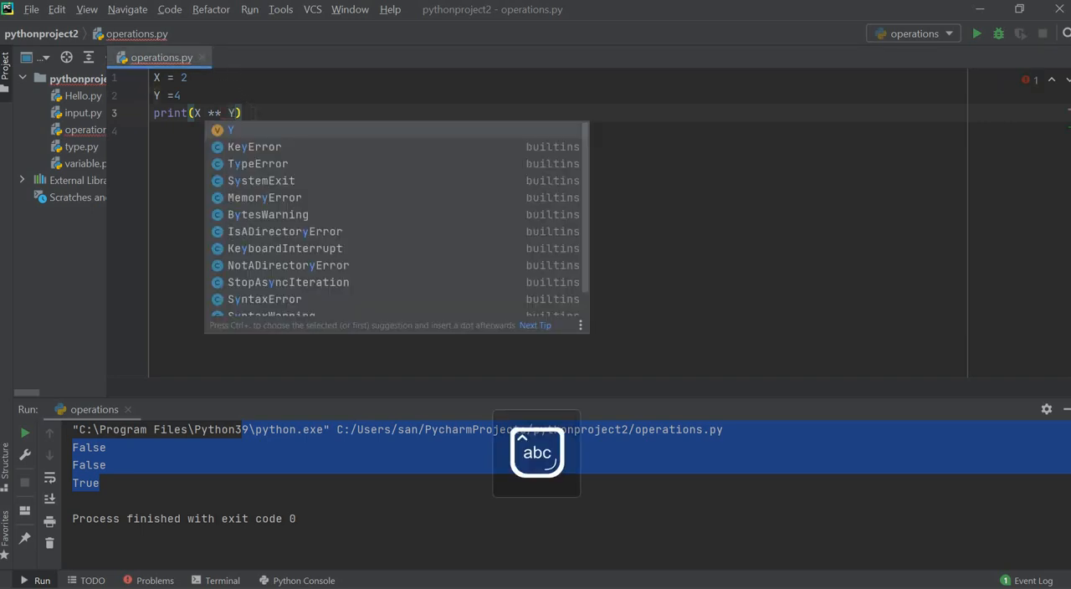
key("Escape")
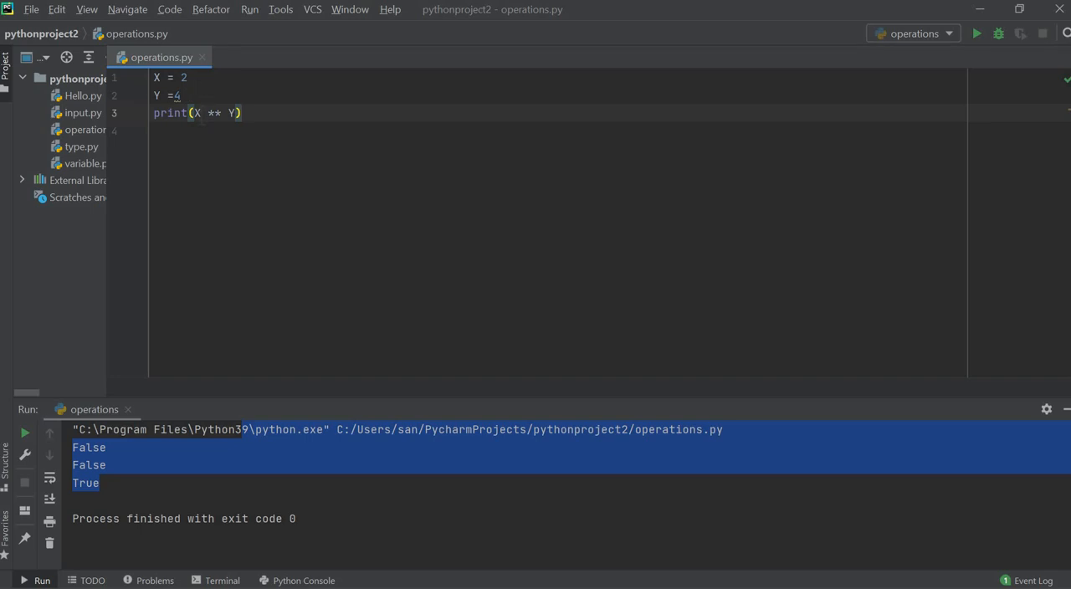
left_click(243, 113)
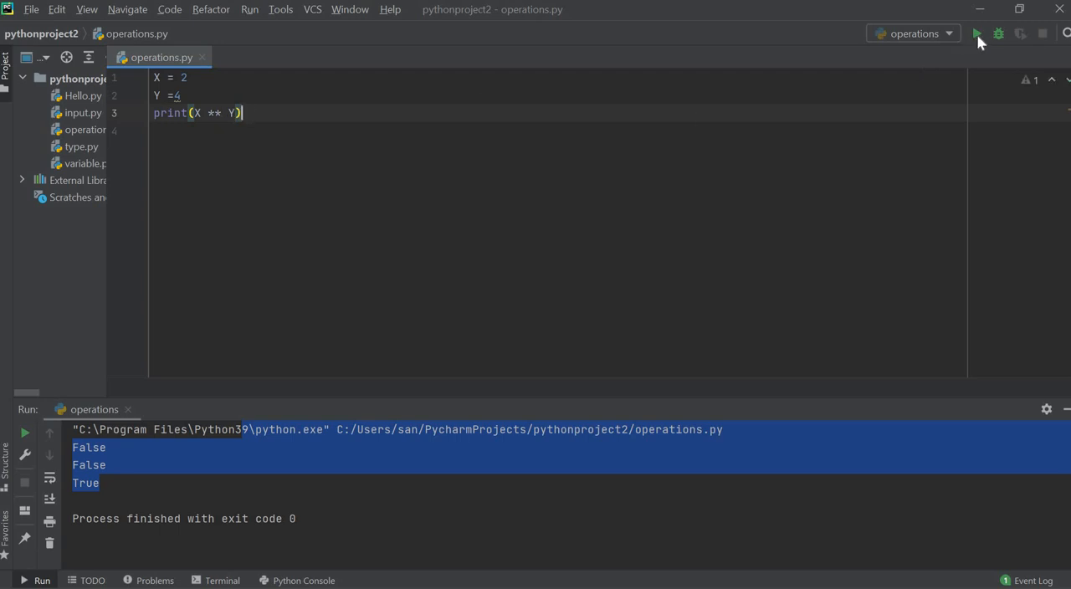
left_click(976, 34)
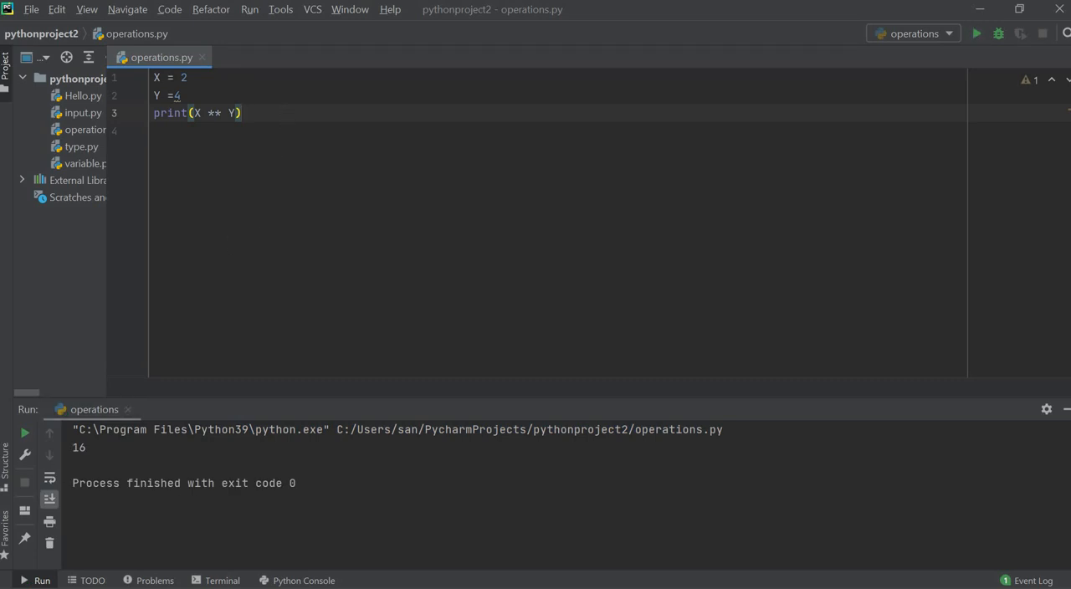
Append the comment #2*2*2*2 after print(X ** Y) to explain the result 16
type("#")
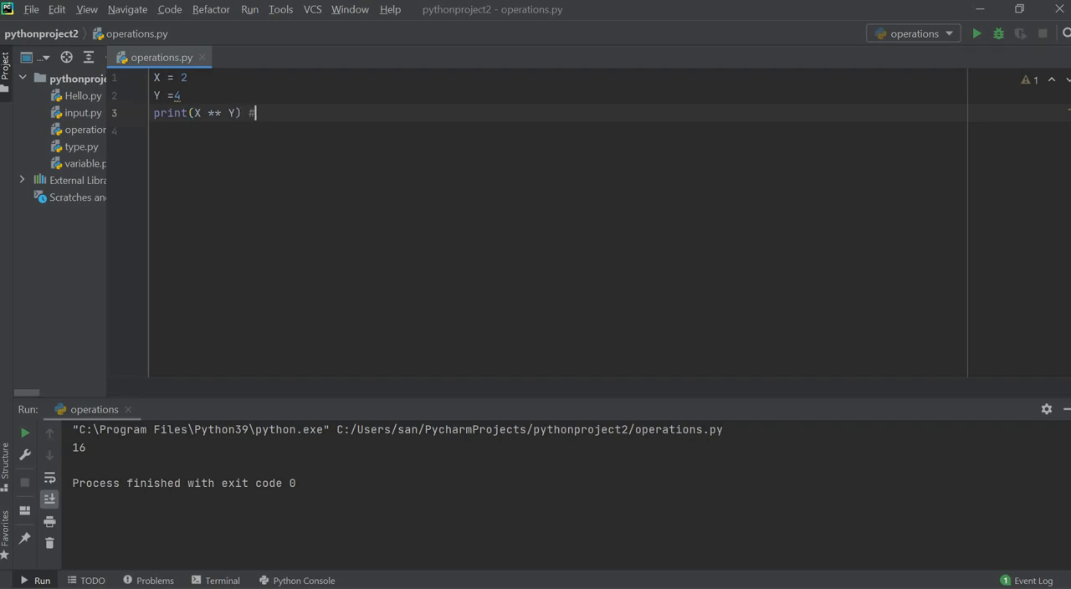
type("2")
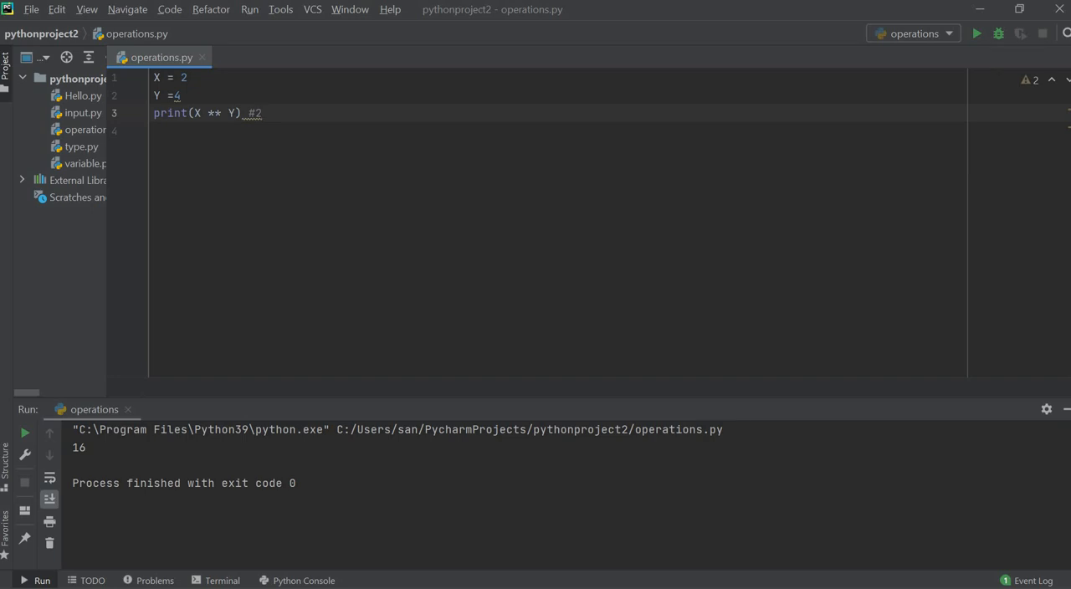
type("*2")
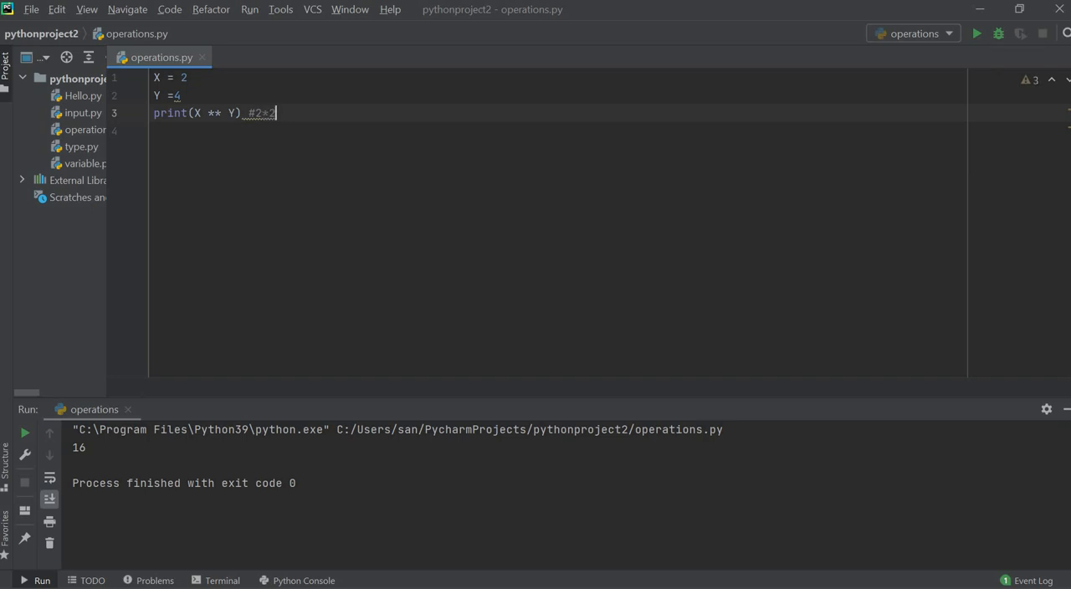
type("*")
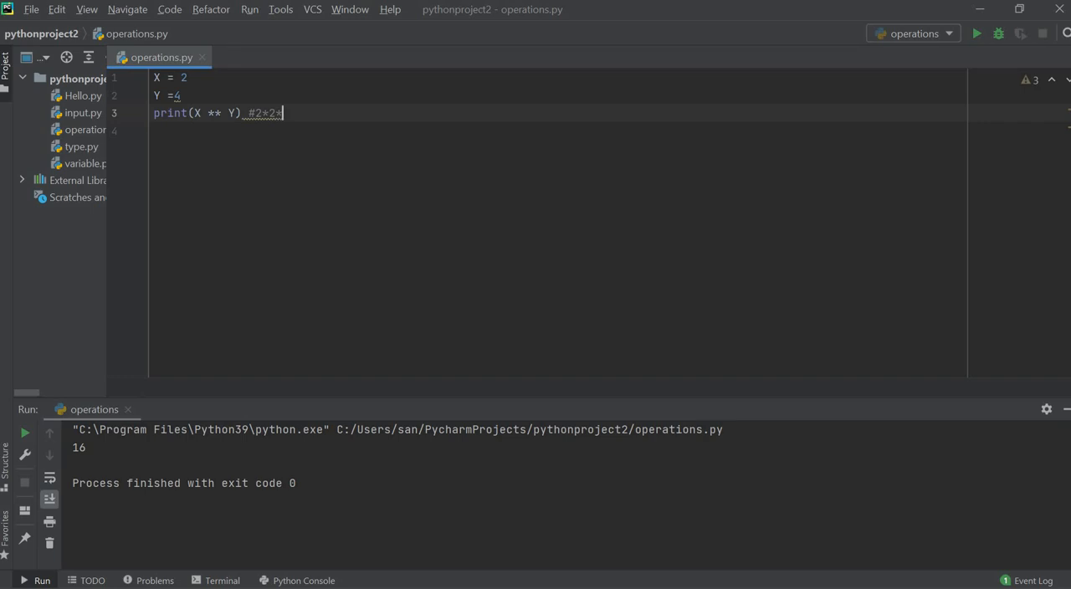
type("*2")
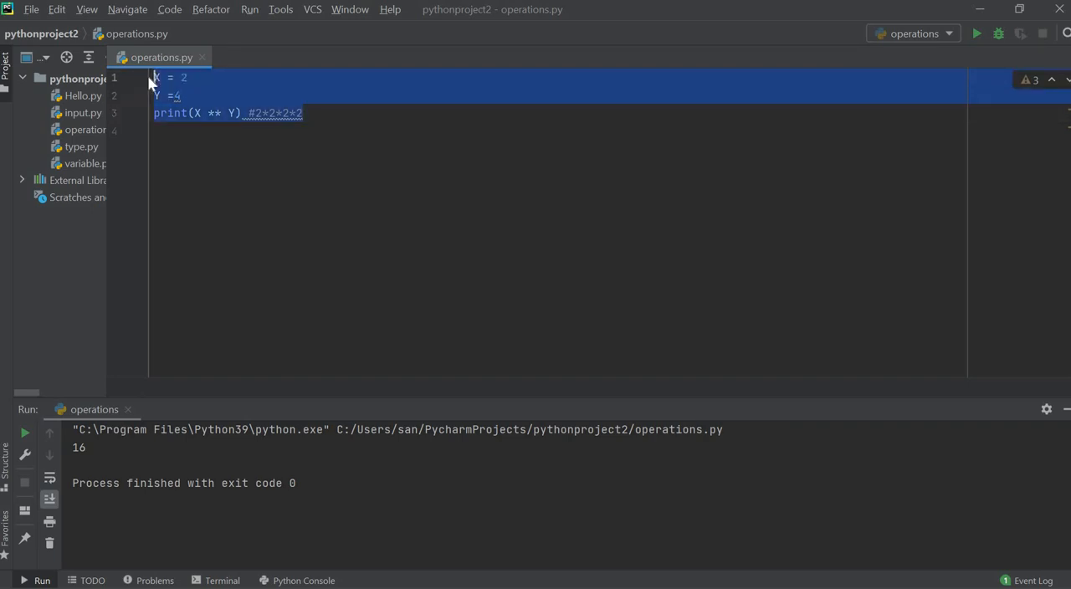
left_click(303, 113)
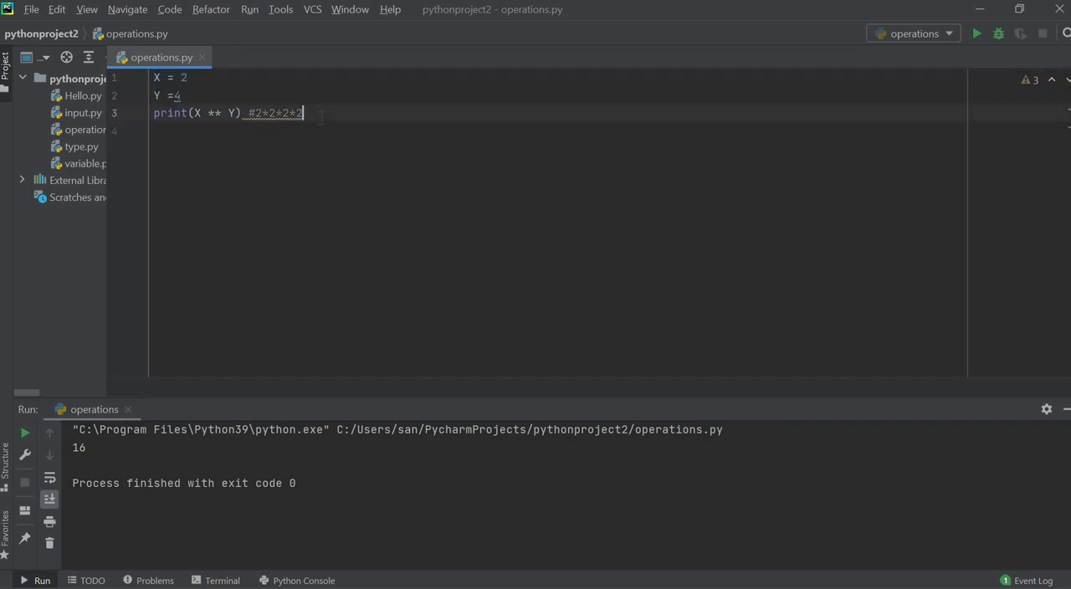